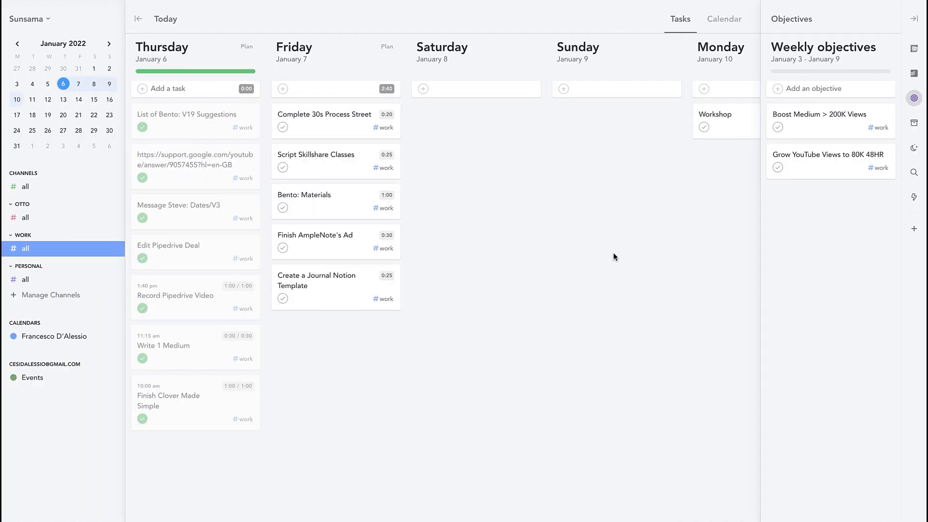
mouse_move(574, 235)
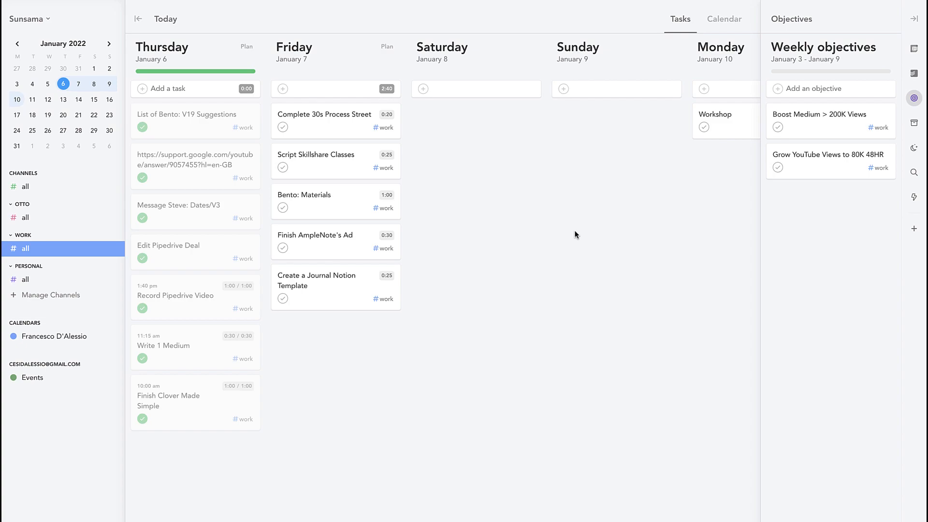
mouse_move(538, 210)
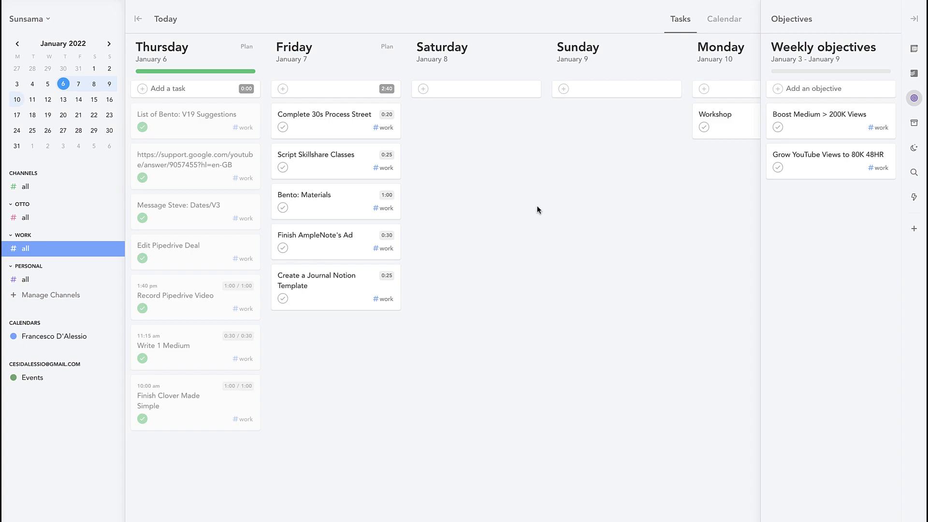
mouse_move(500, 176)
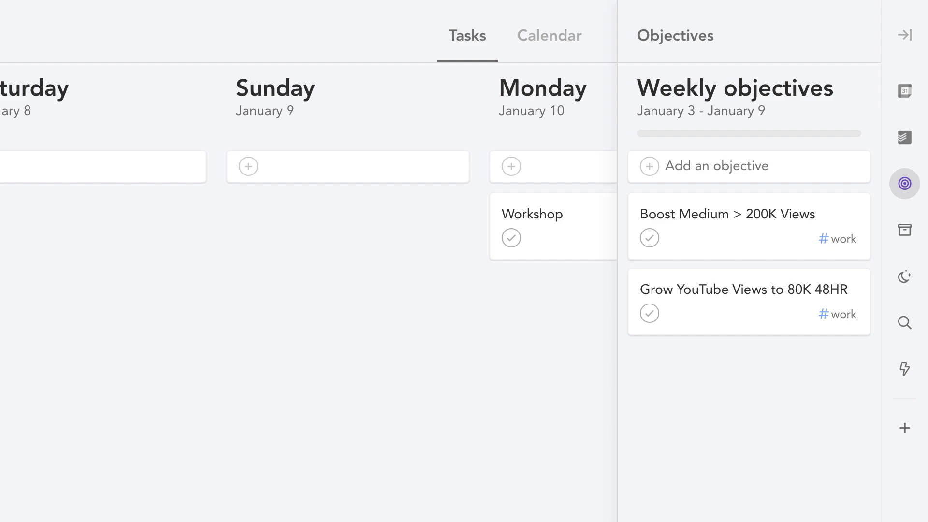
mouse_move(748, 114)
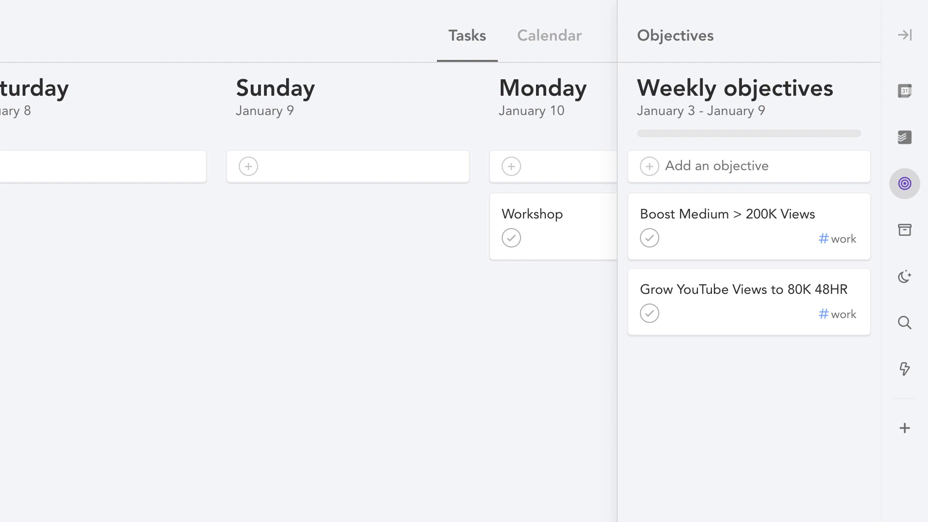
mouse_move(798, 118)
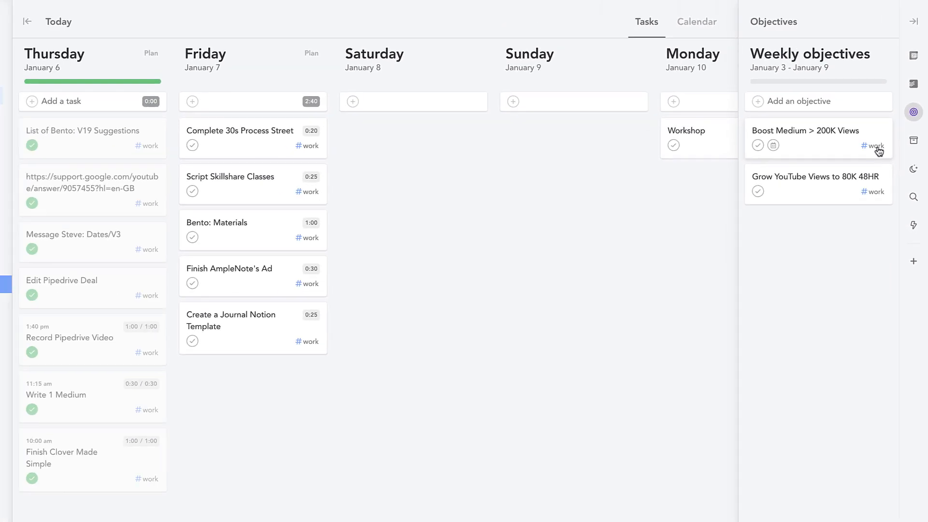
Start the Weekly planning ritual from the workspace menu and move past Week in review to objectives.
click(27, 21)
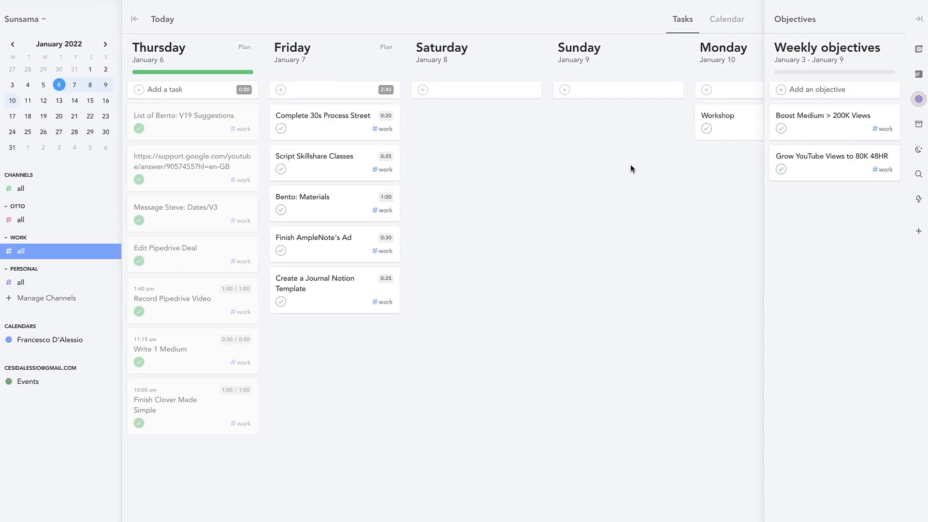
click(24, 18)
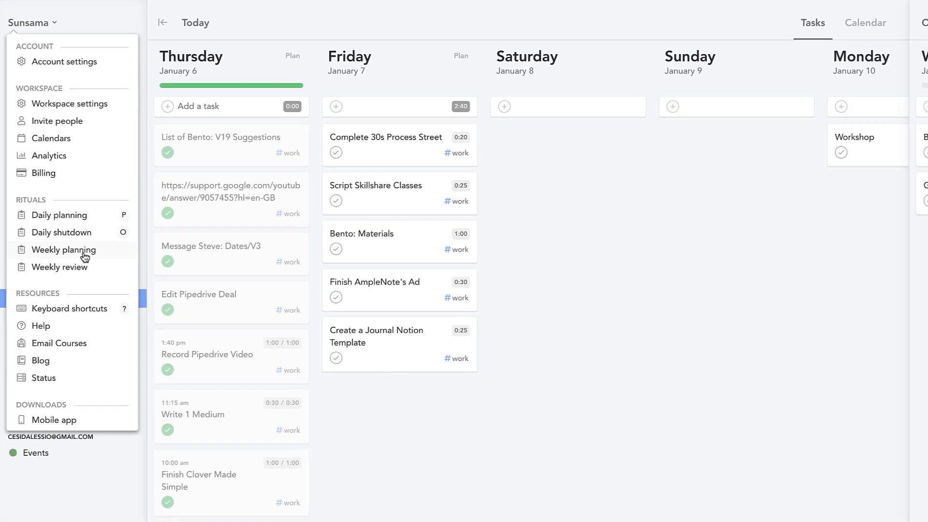
click(61, 267)
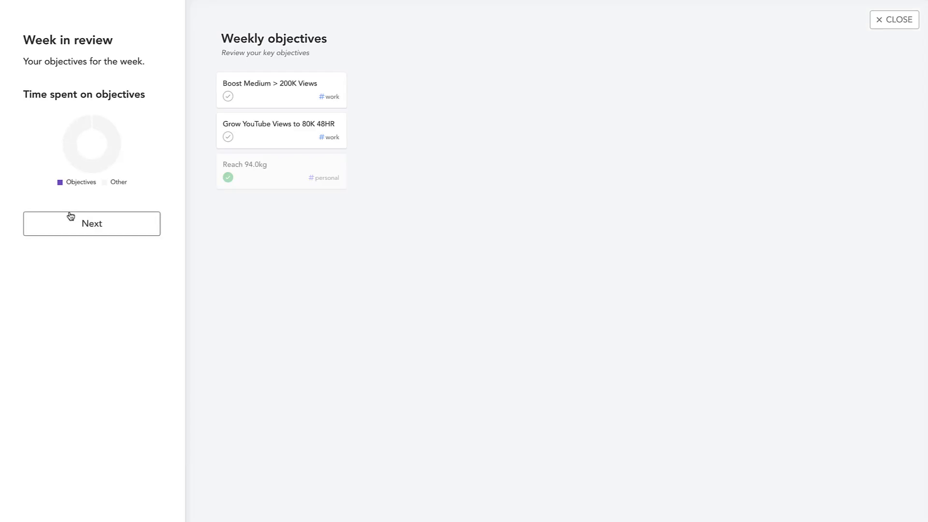
mouse_move(278, 53)
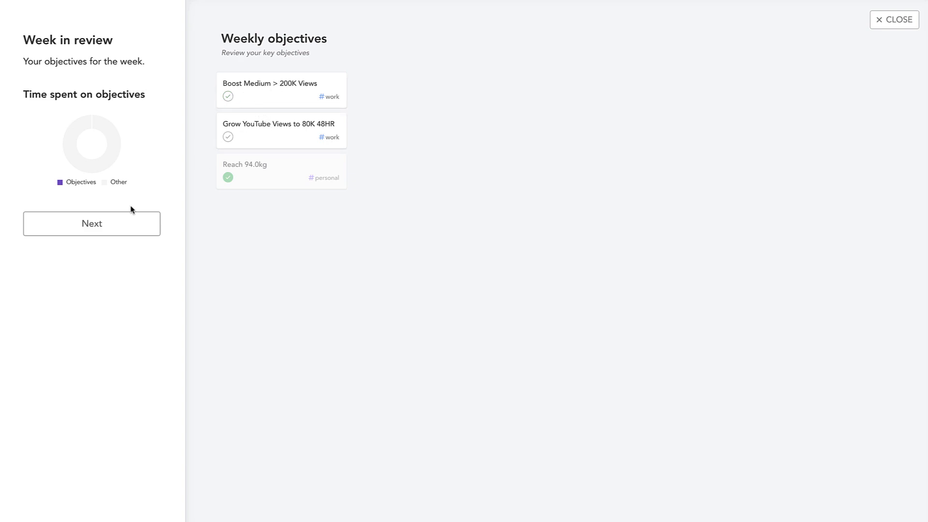
click(92, 223)
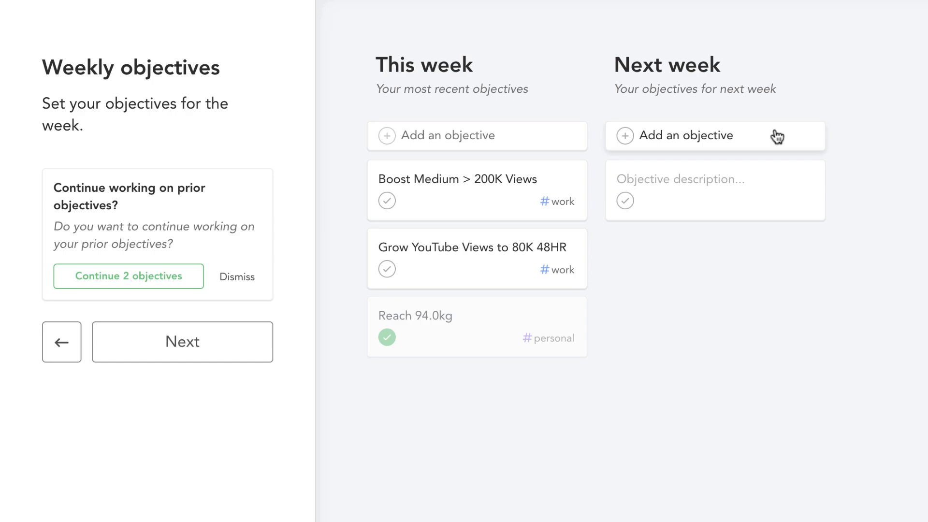
Enter next week's objectives: Build 1 Notion Template, 80% of Bento Marketing Material, Prepare all Jan 22 Sponsors.
text(Build 1 Notion Template)
text(8)
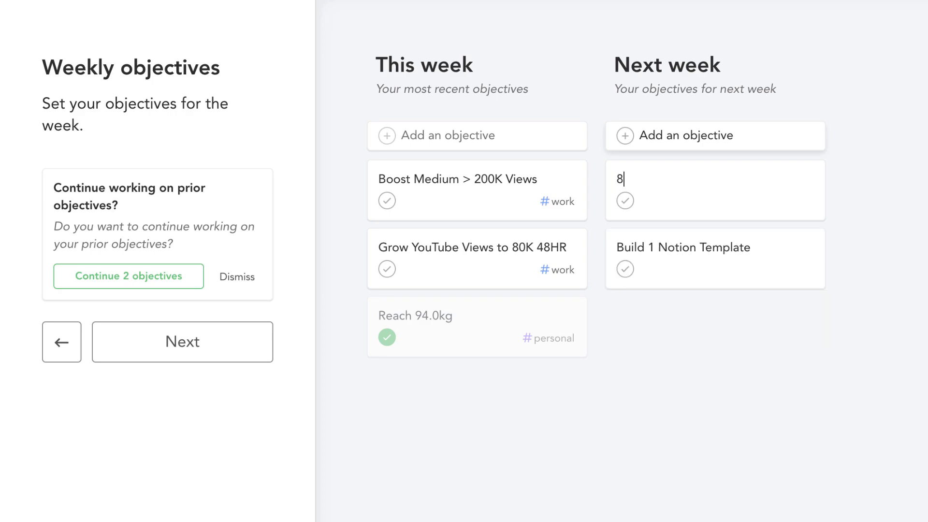
text(0% of Bento)
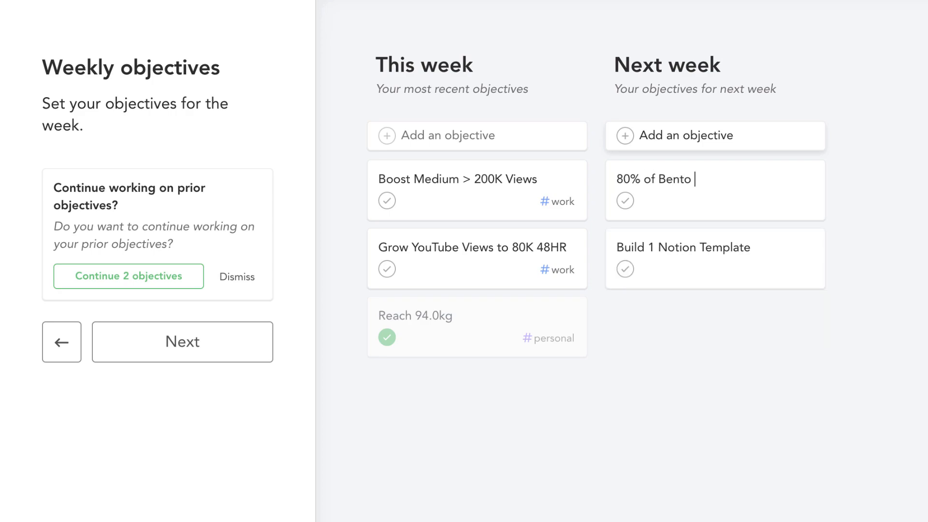
text(Marketing)
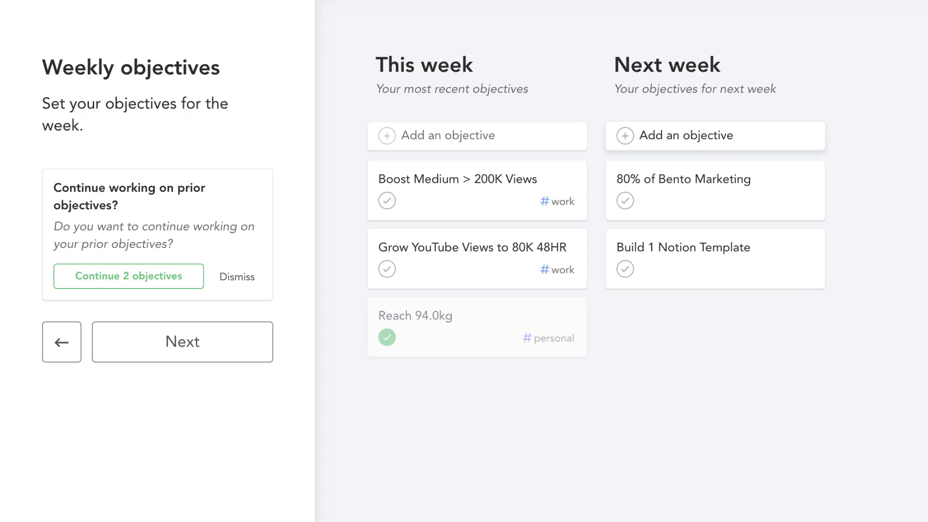
text(Do)
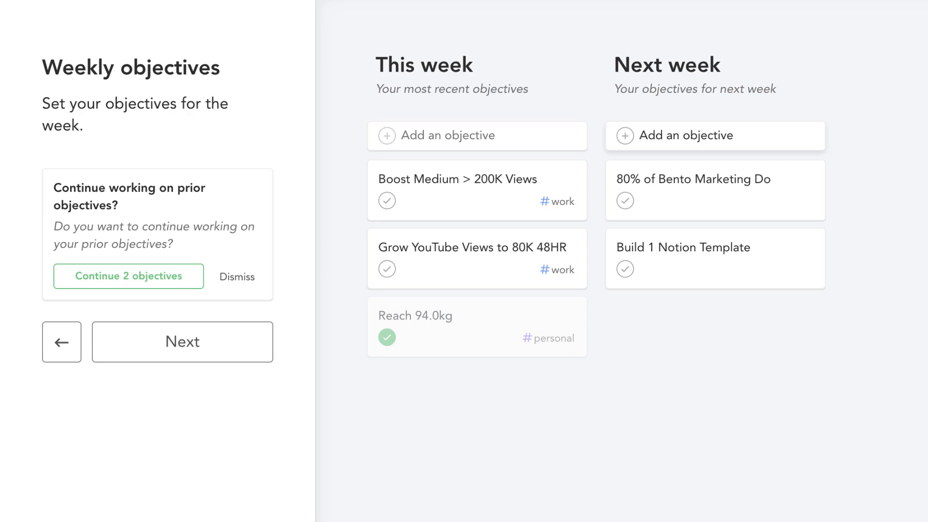
text(Material)
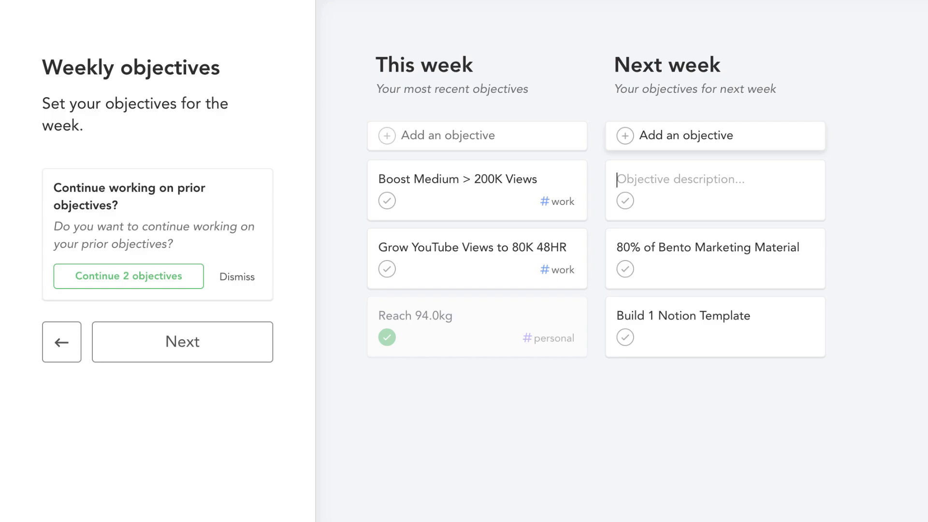
text(Prepare all JKa)
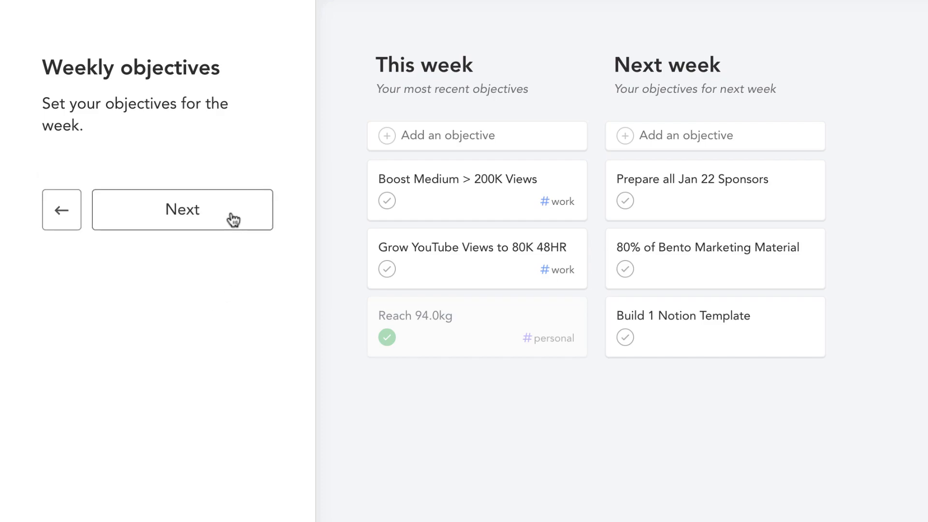
Finish setting objectives so the three appear as work objectives for Jan 10–16, with Sponsors prep open.
click(182, 209)
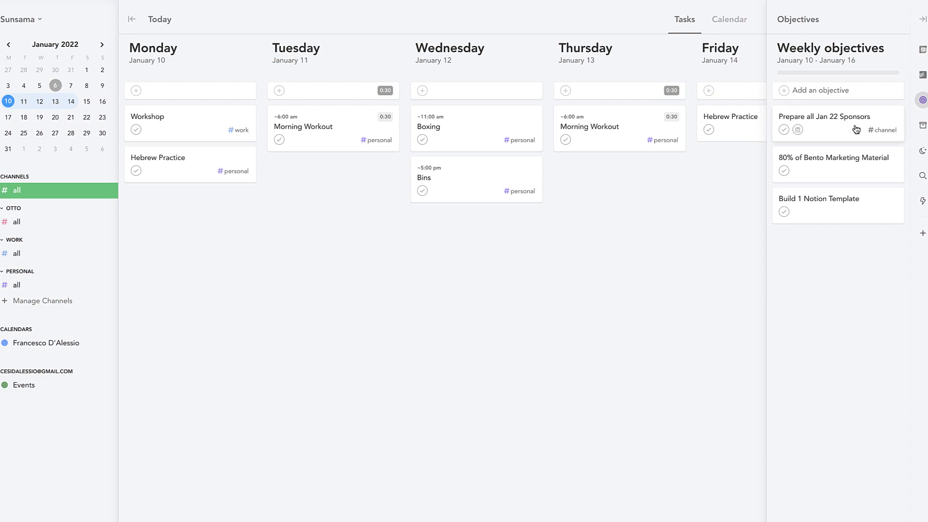
mouse_move(817, 110)
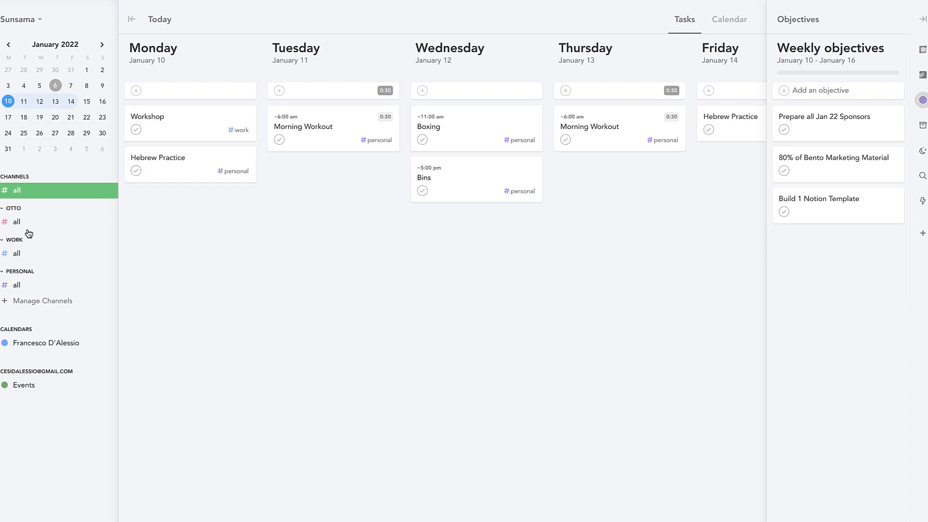
click(17, 252)
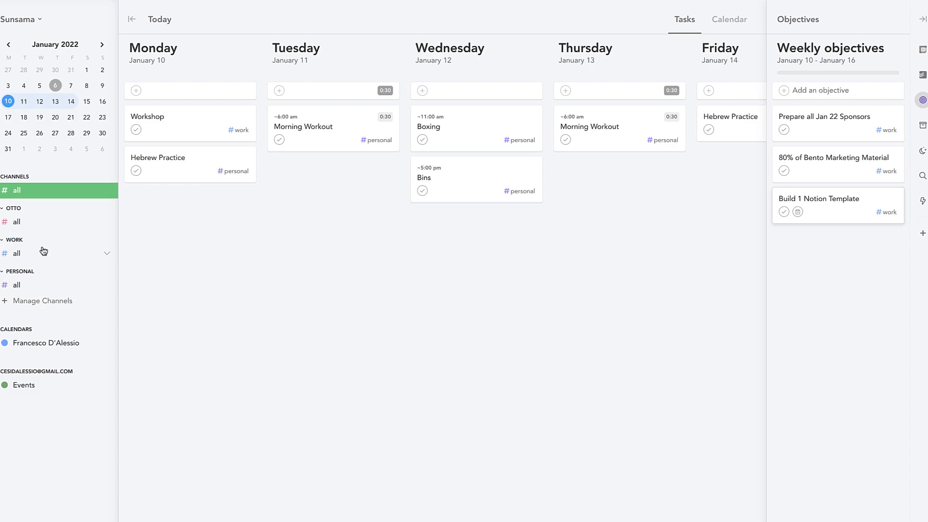
click(17, 252)
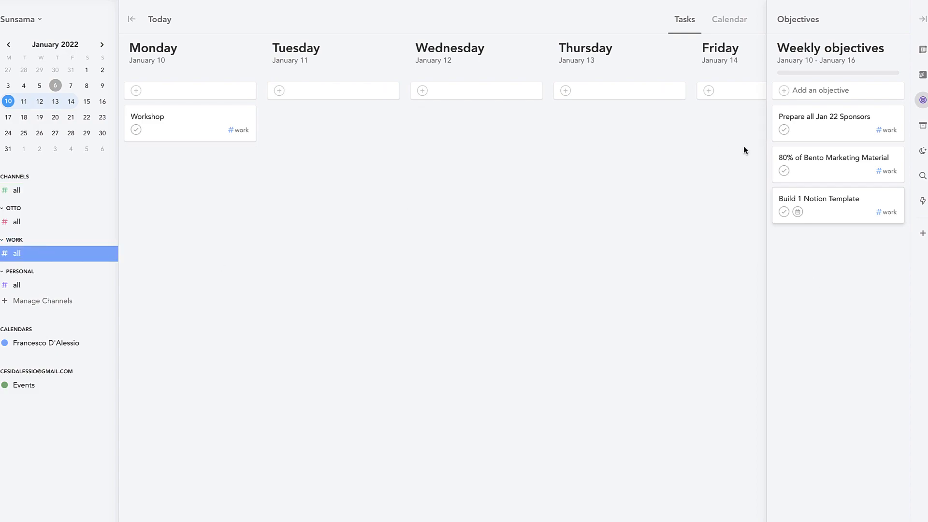
click(825, 117)
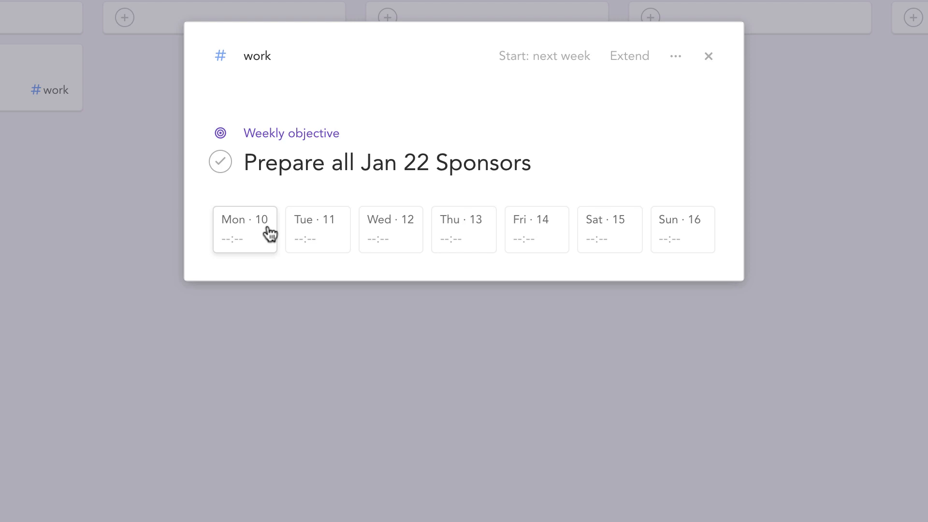
mouse_move(318, 230)
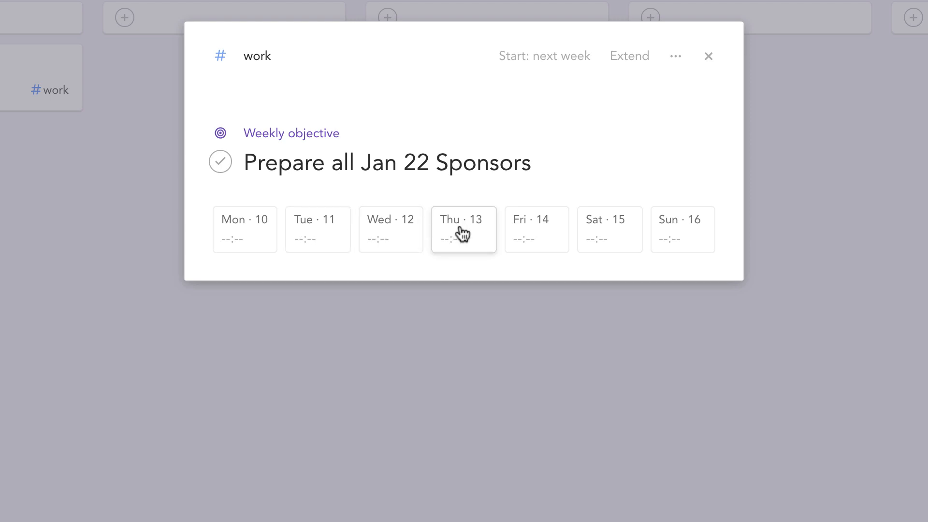
Plan 30 minutes of Prepare all Jan 22 Sponsors on Thursday and Friday.
click(463, 230)
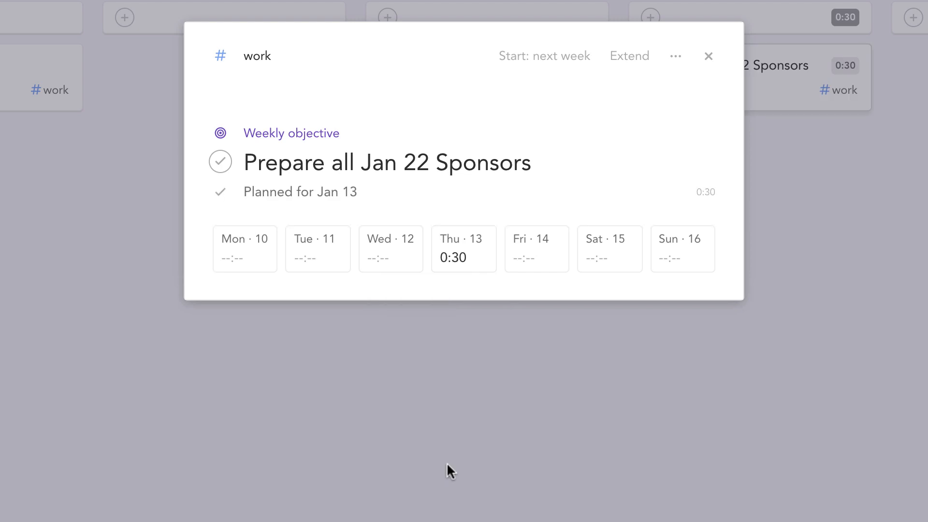
click(536, 249)
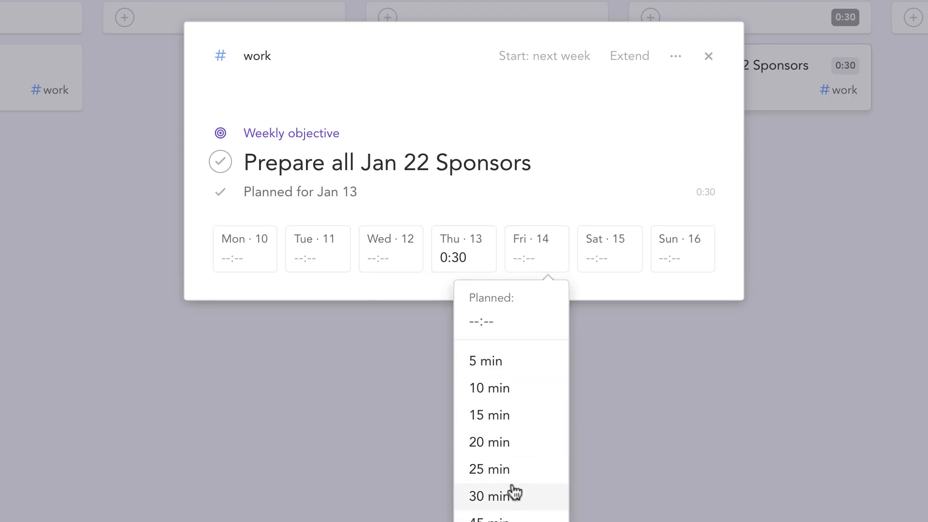
click(490, 496)
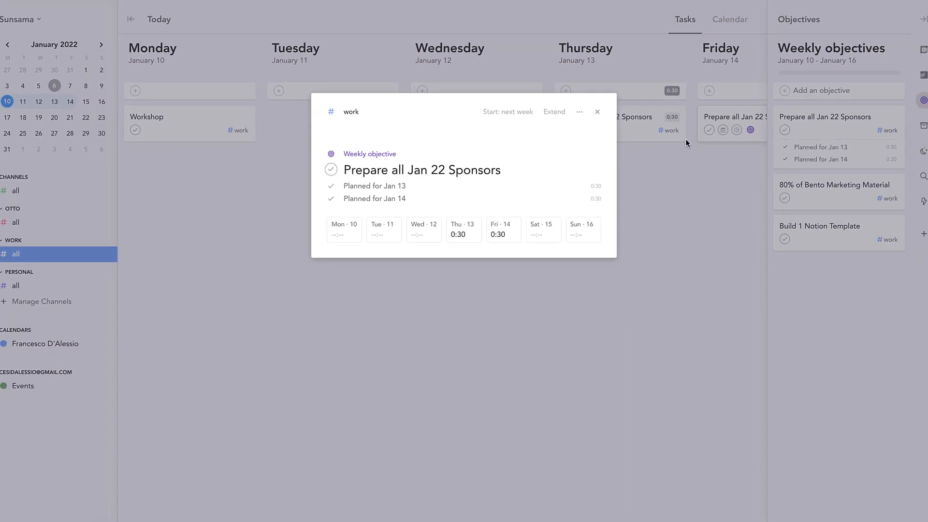
Plan 1 hour of 80% of Bento Marketing Material on Tuesday and Wednesday.
click(598, 113)
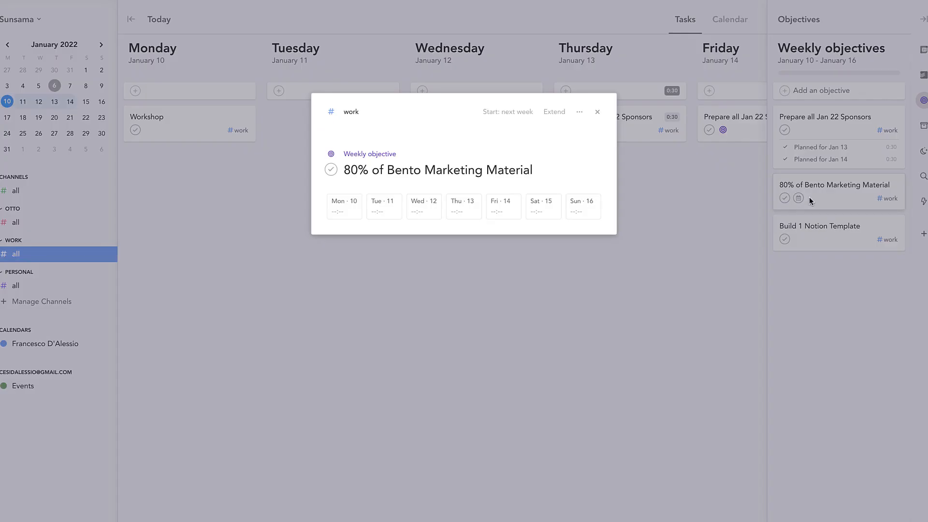
click(383, 207)
text(1:00)
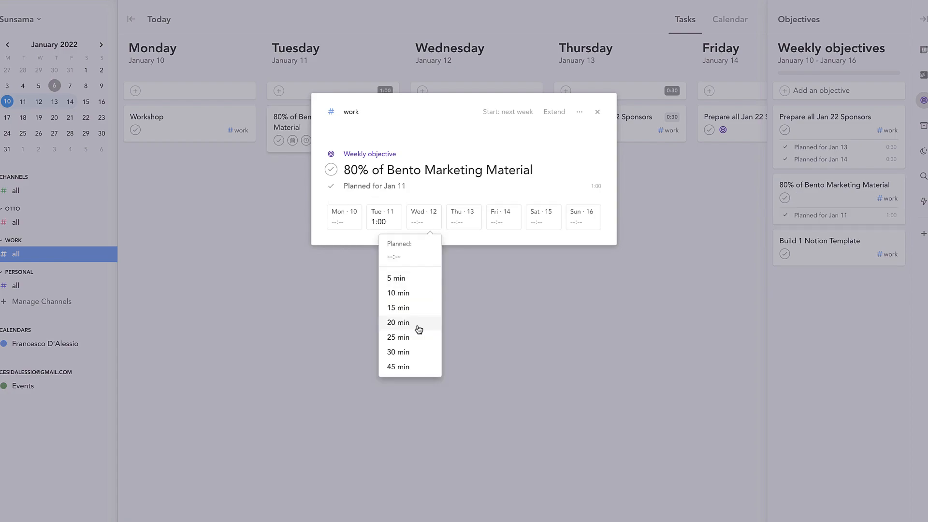
click(424, 223)
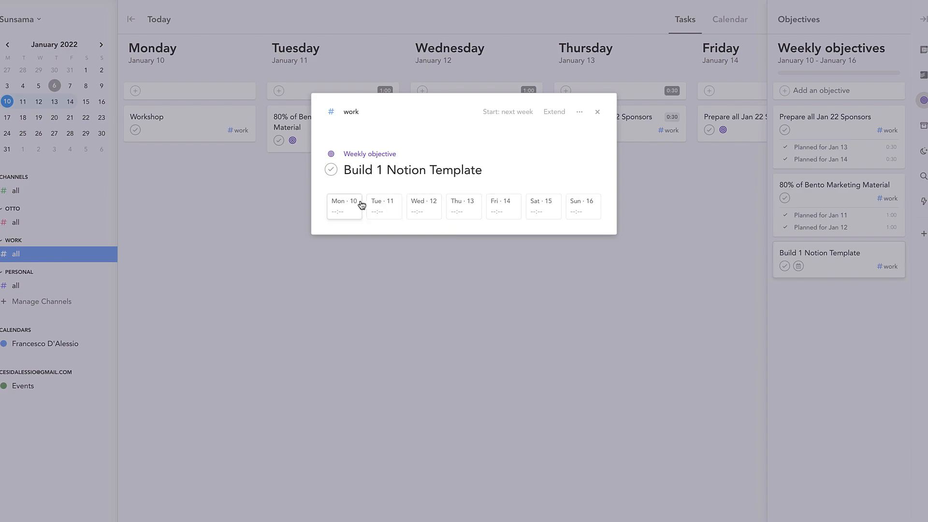
Plan 45 minutes of Build 1 Notion Template on Monday and Friday.
click(345, 206)
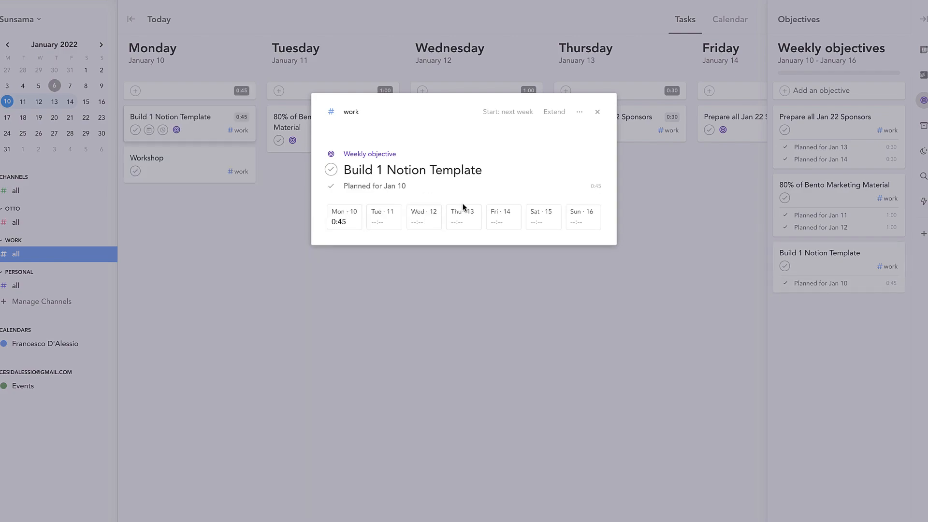
click(598, 112)
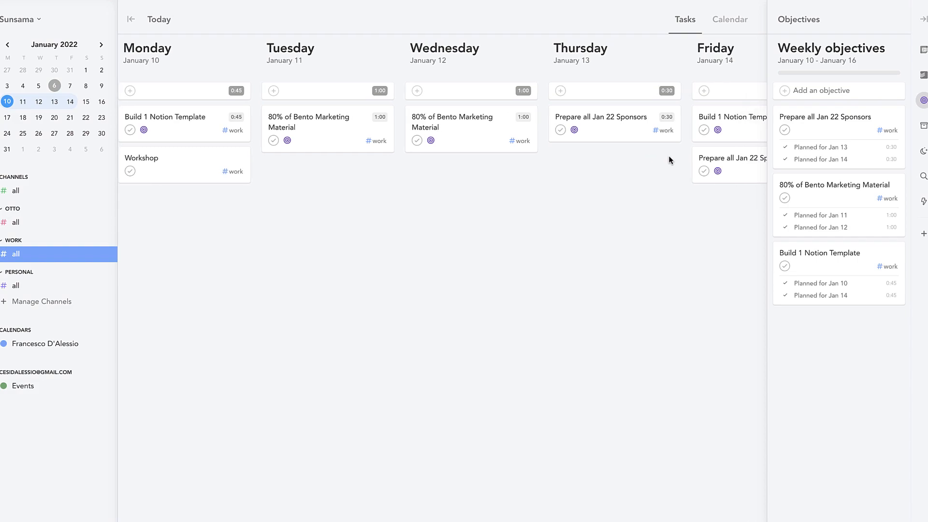
mouse_move(534, 161)
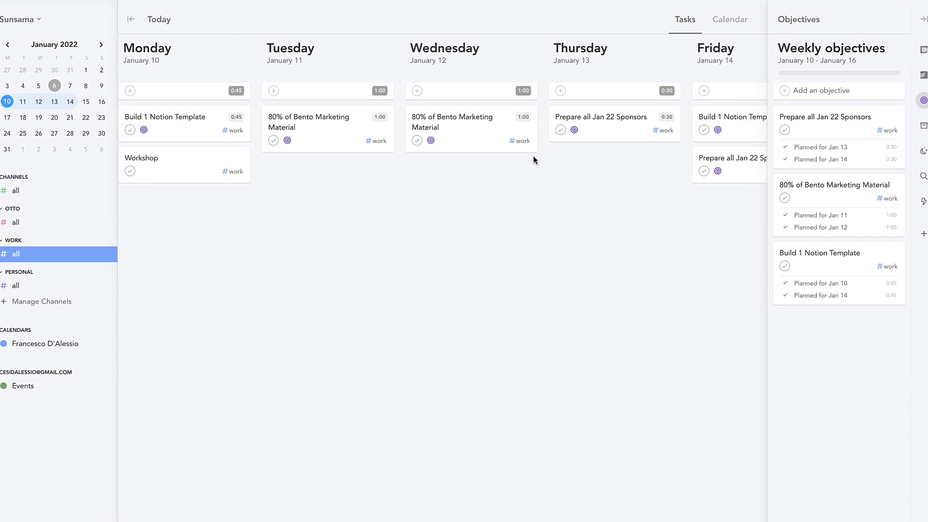
mouse_move(582, 164)
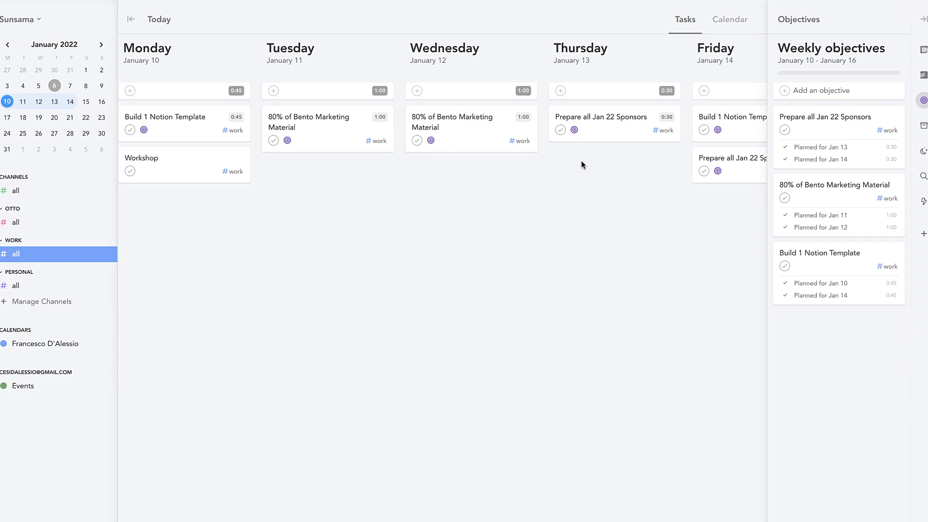
mouse_move(197, 161)
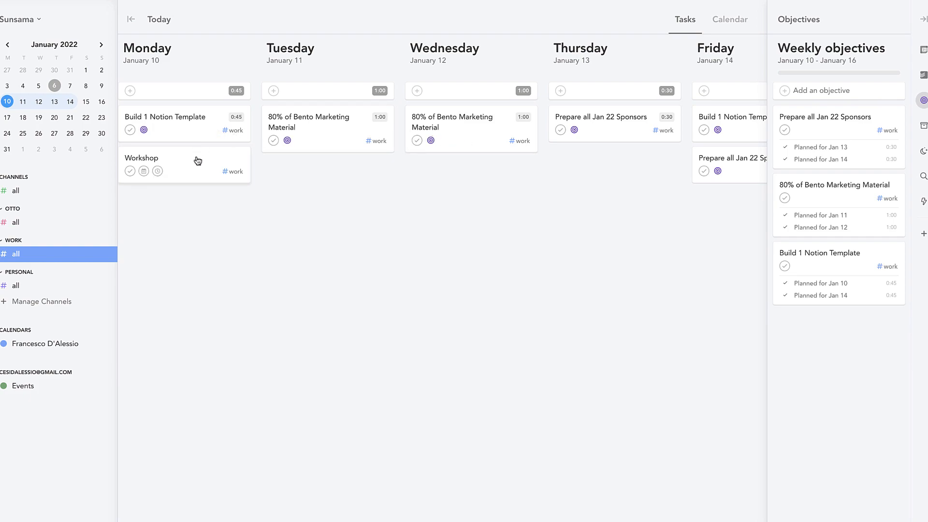
Align the Monday Workshop task with the 80% of Bento Marketing Material objective.
click(142, 157)
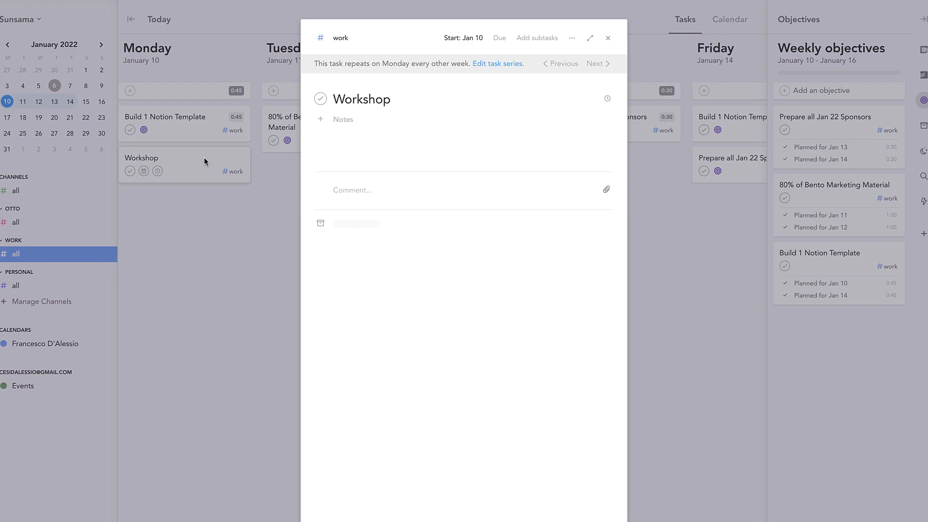
click(571, 38)
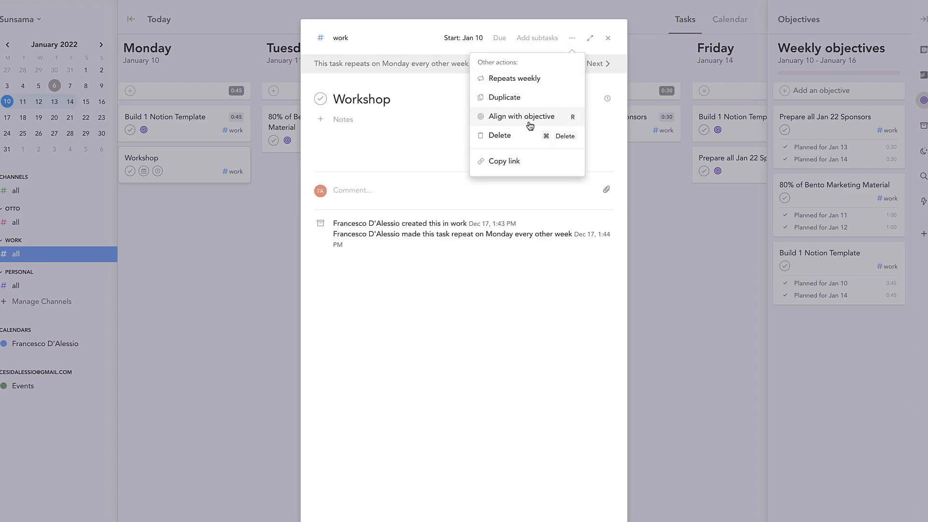
click(521, 116)
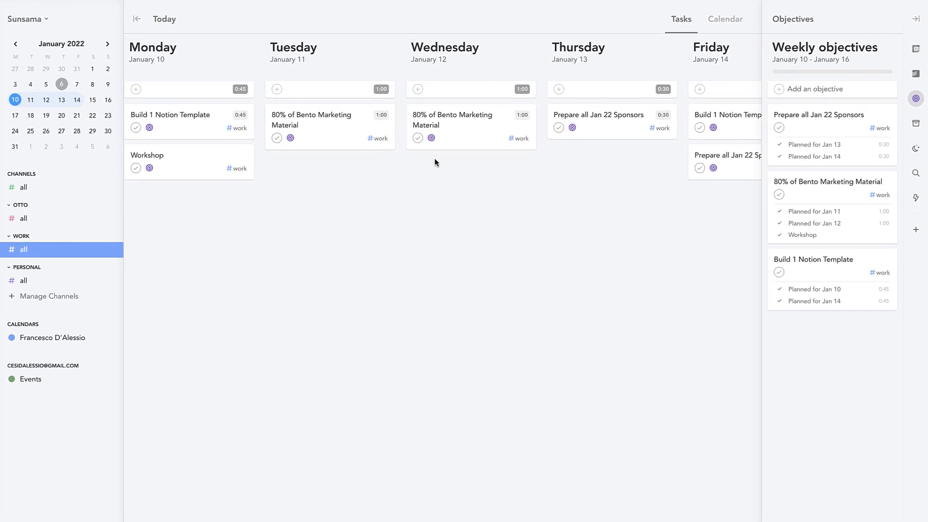
mouse_move(429, 159)
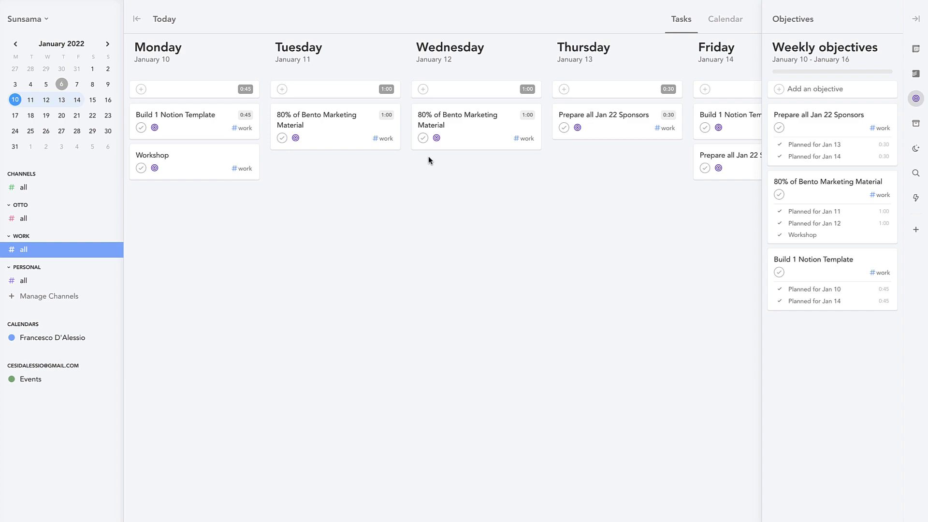
mouse_move(481, 181)
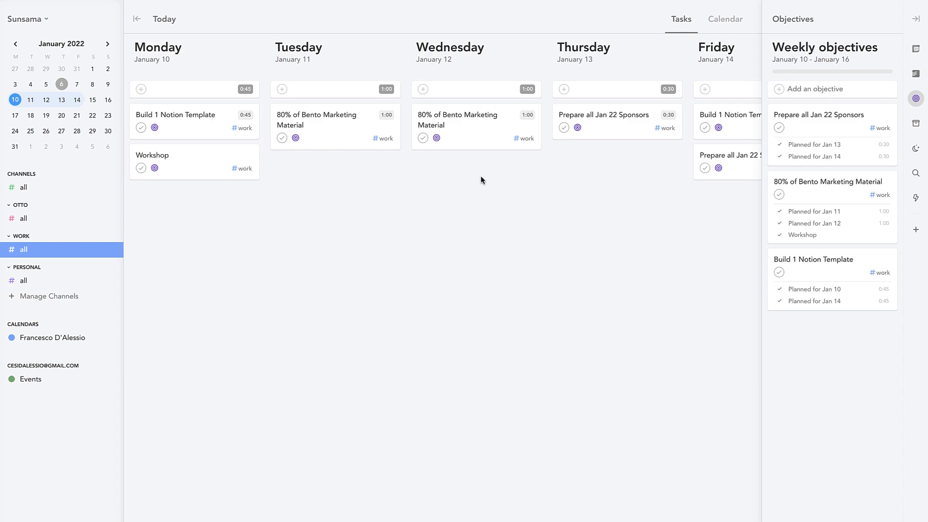